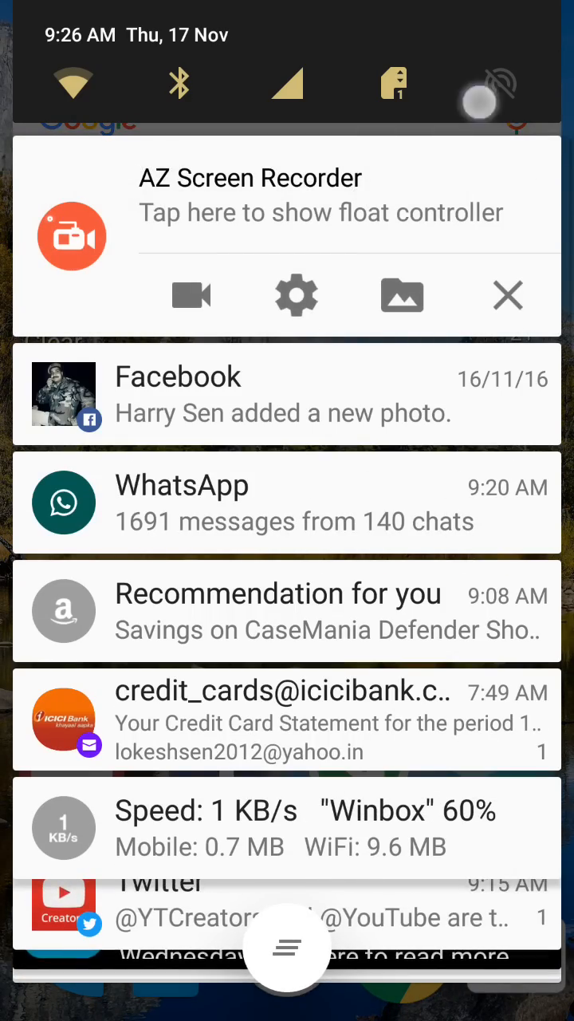
View the OP3_O2_Open_7 system update (59MB) and read through its What's New changelog.
left_click(297, 295)
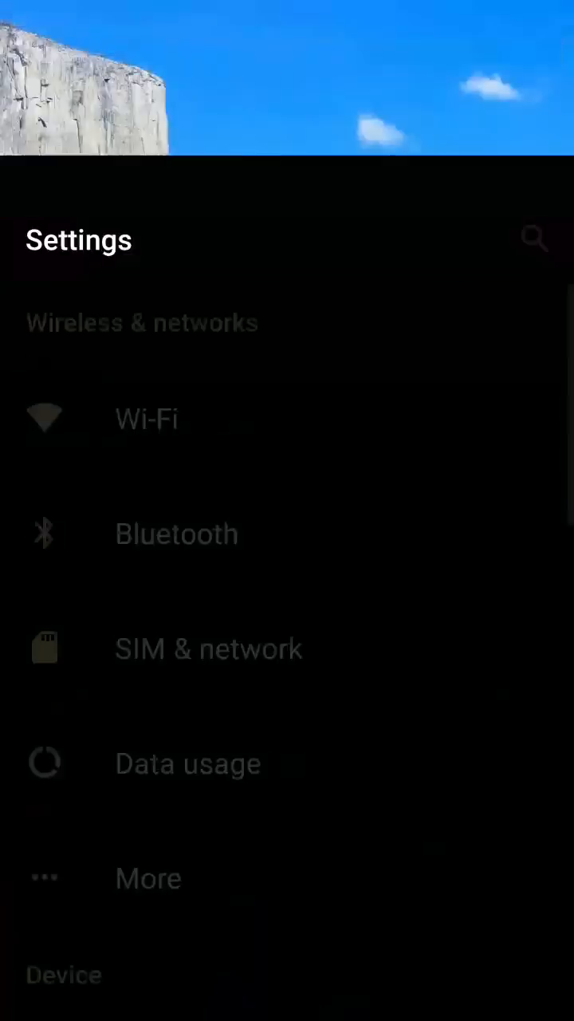
scroll("down", 3)
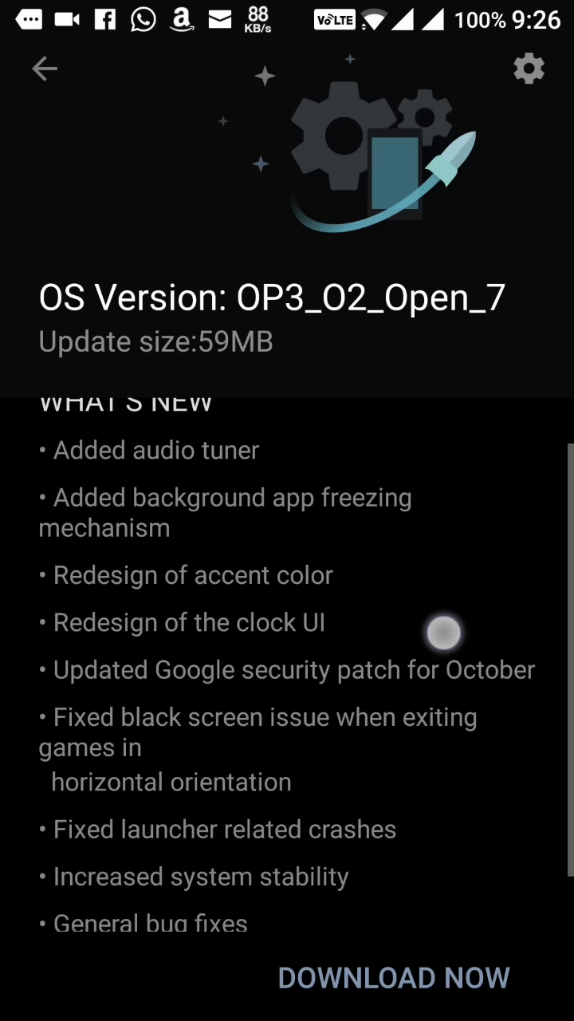
scroll("down", 3)
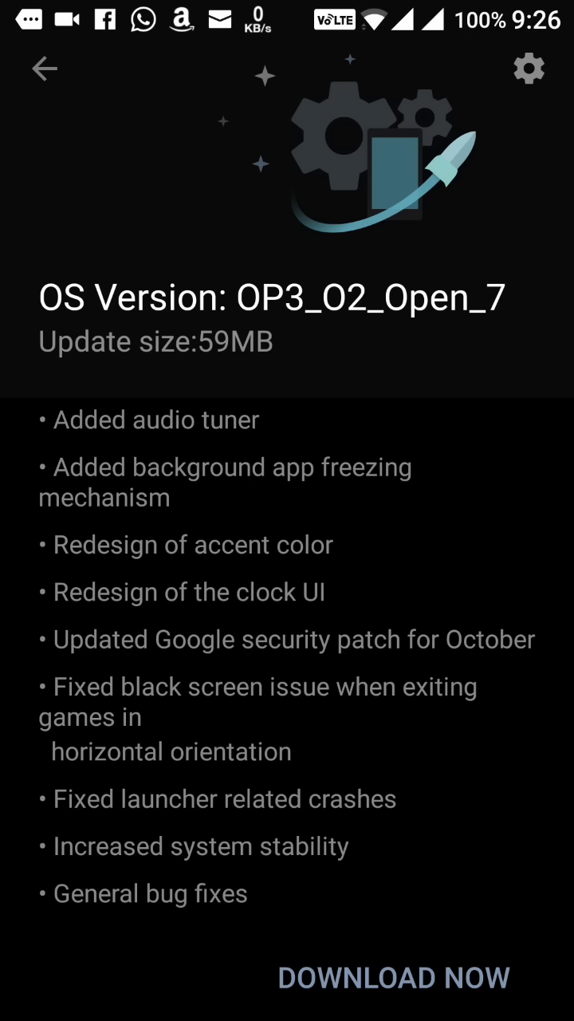
Go home, swipe to the Gmail/Facebook/WhatsApp page and launch the OnePlus forums in the browser.
left_click(395, 978)
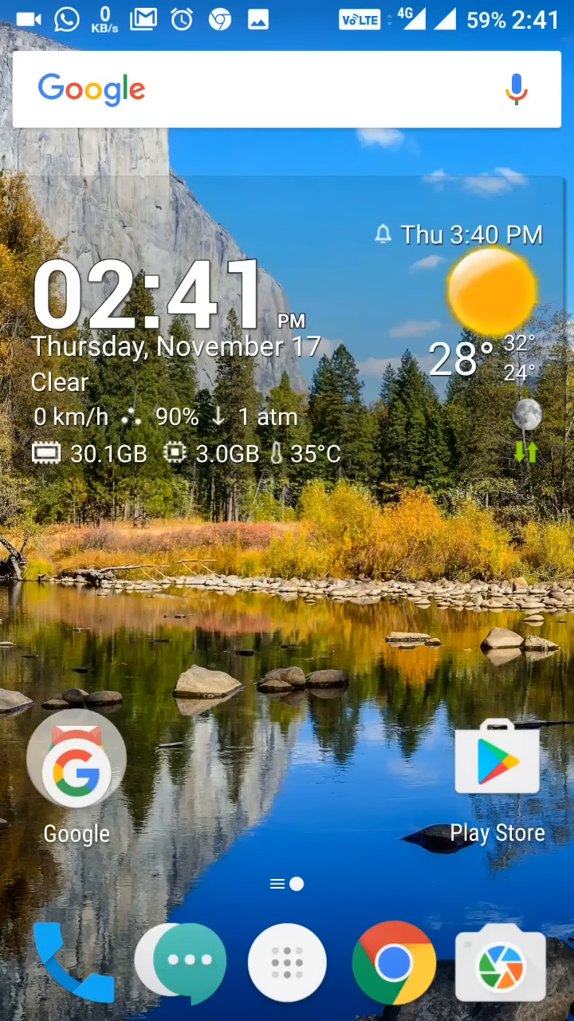
left_click(288, 946)
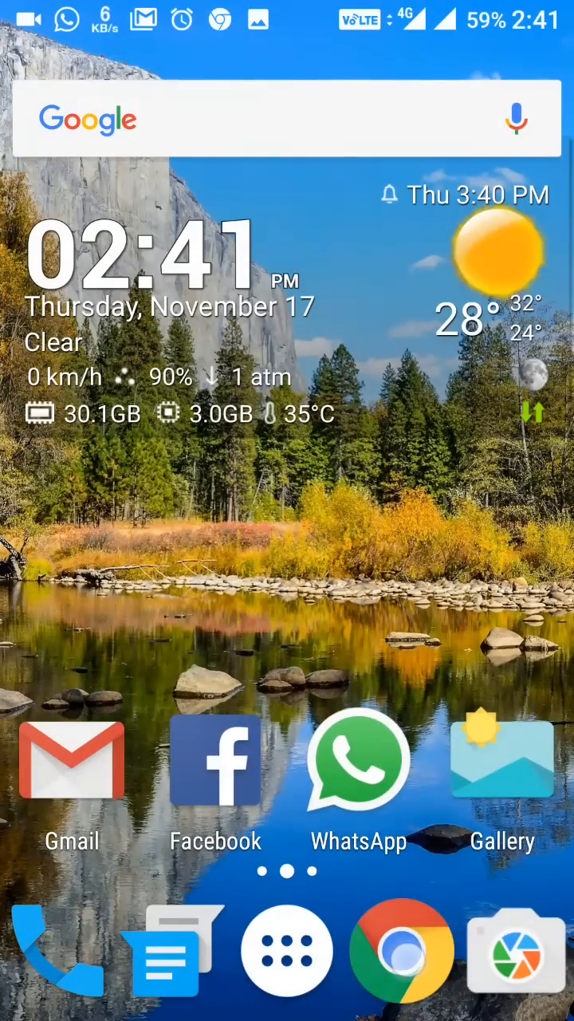
left_click(403, 950)
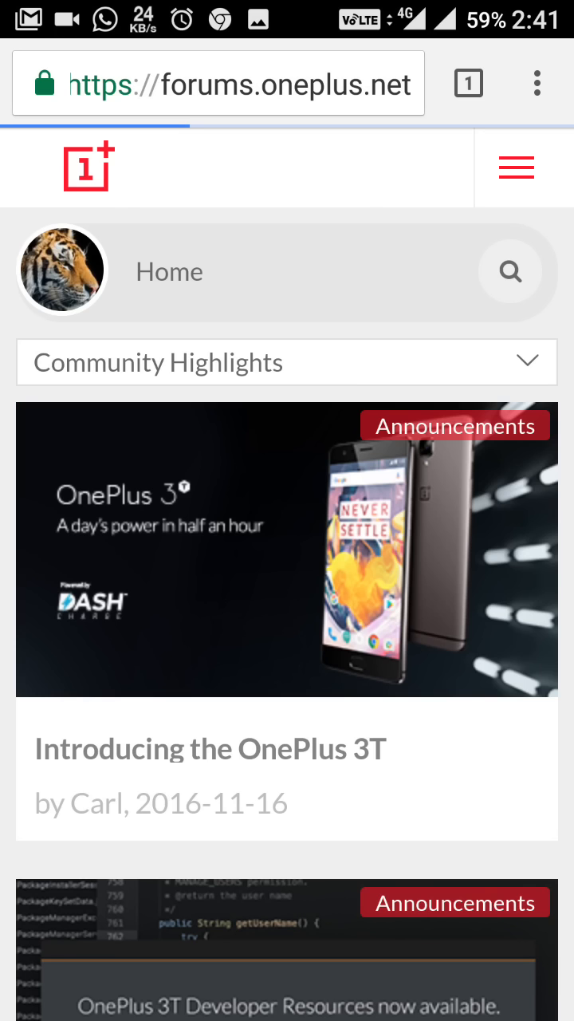
Browse forums.oneplus.net and jump to page 1 of the Open Beta 7 for OnePlus 3 thread.
scroll("down", 3)
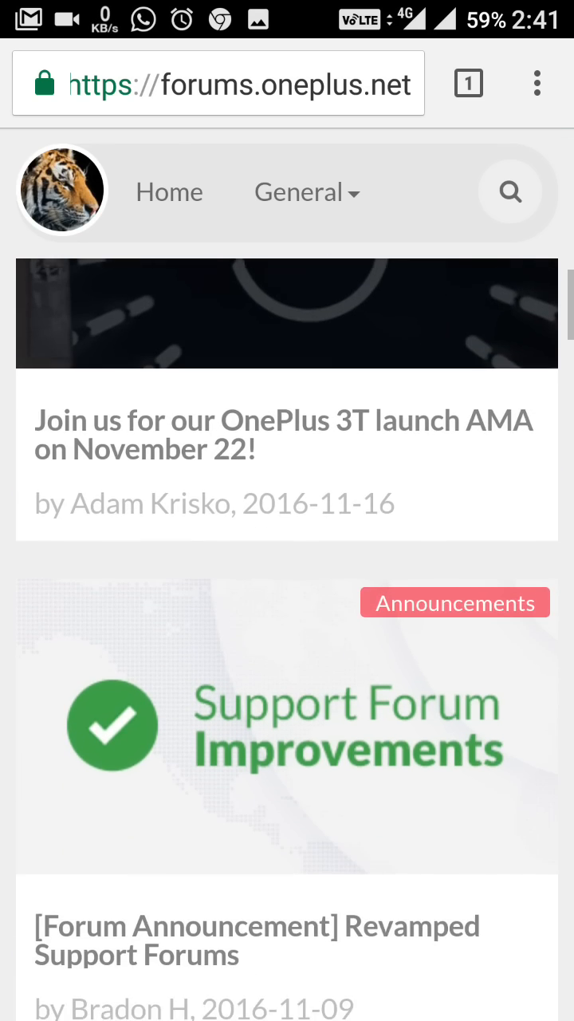
scroll("down", 3)
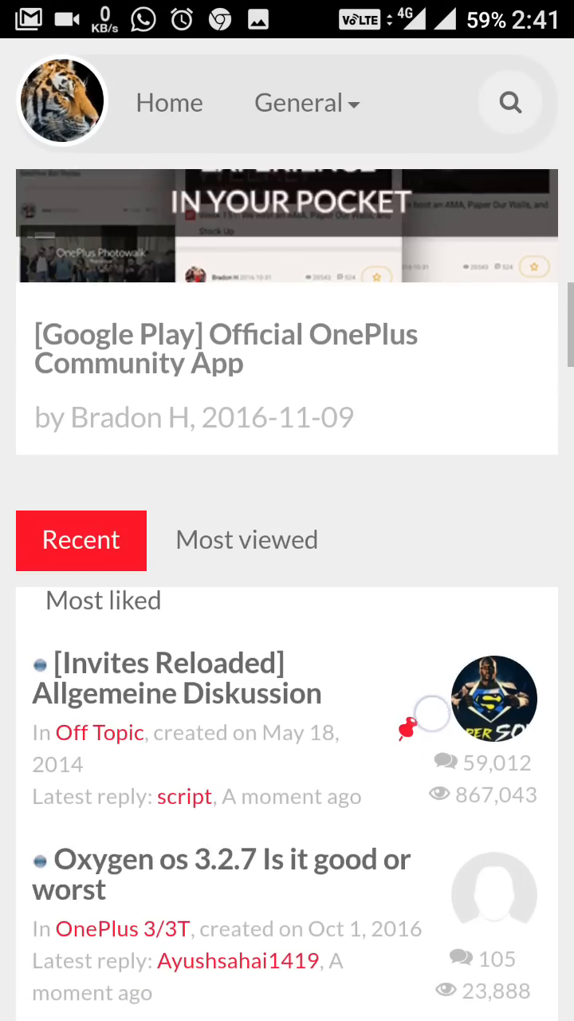
scroll("down", 3)
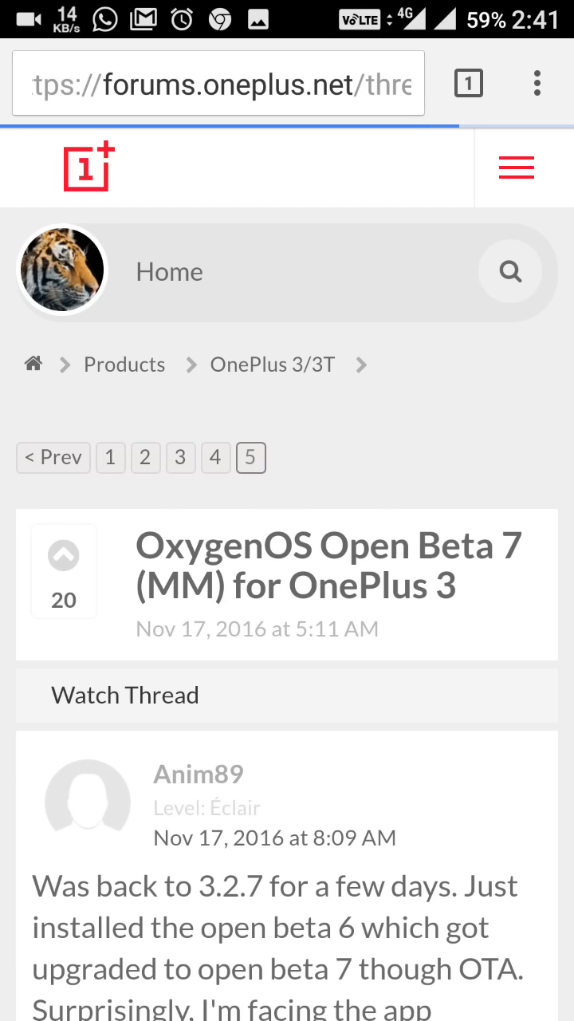
scroll("down", 3)
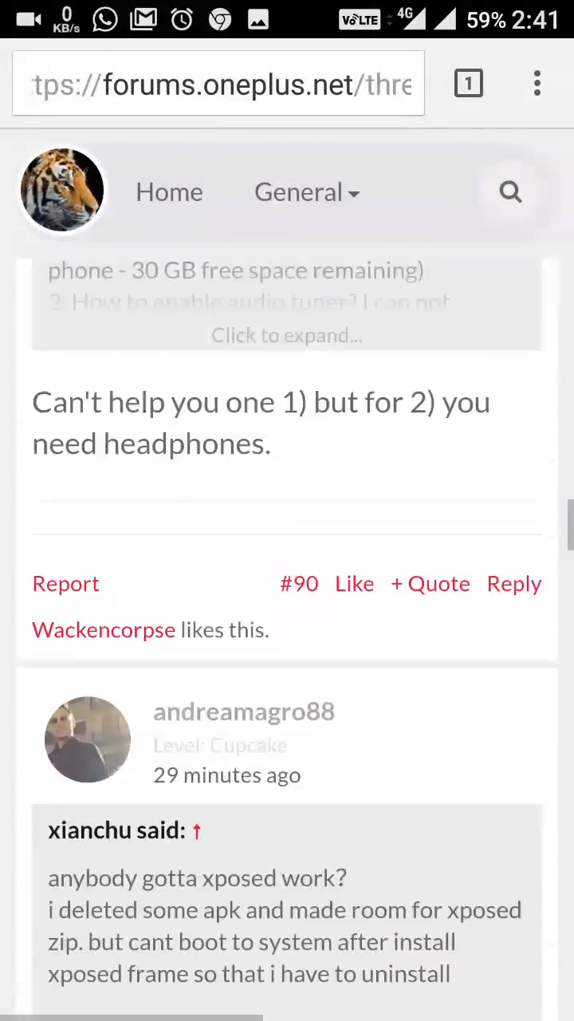
scroll("down", 3)
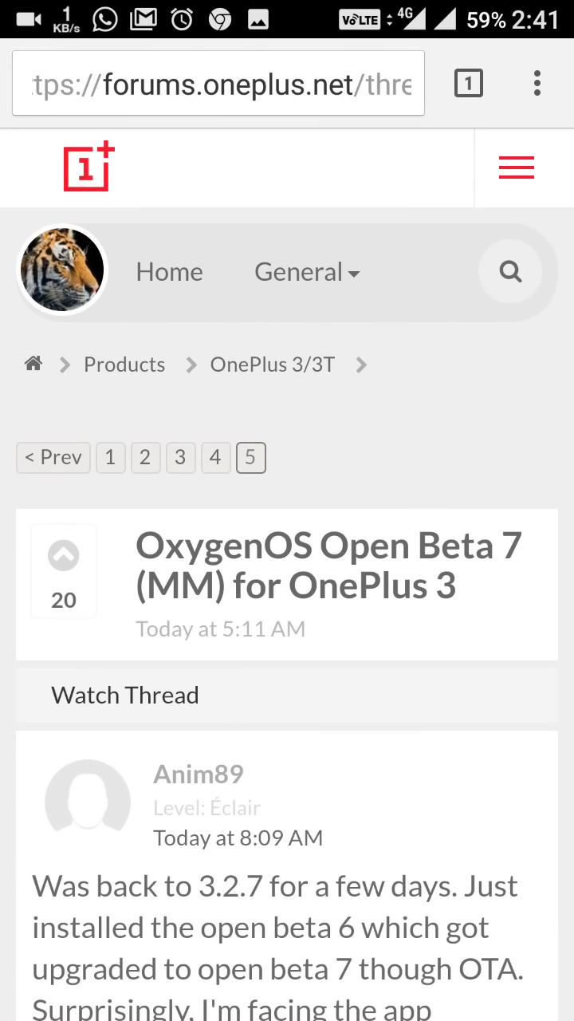
left_click(110, 457)
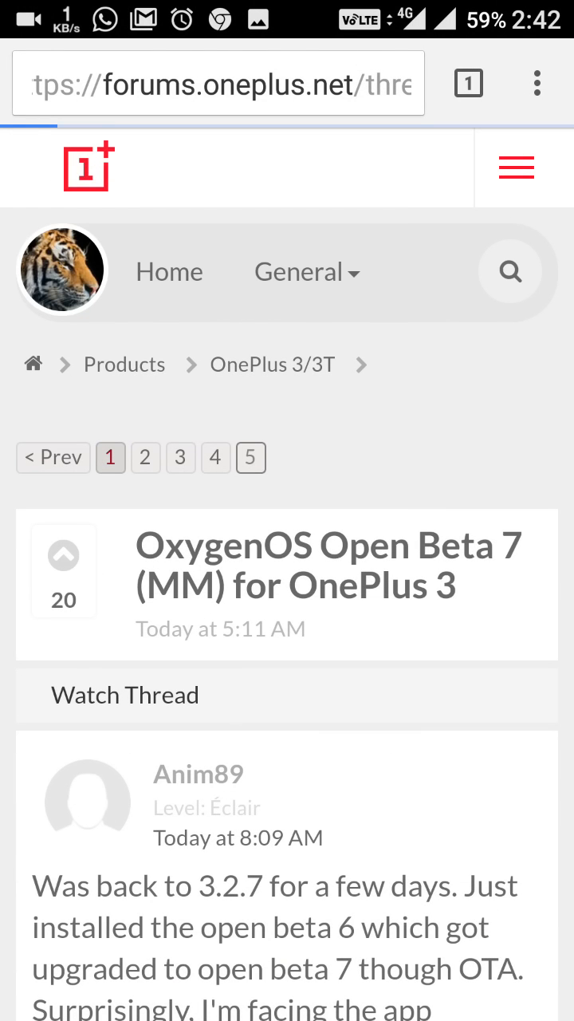
left_click(110, 457)
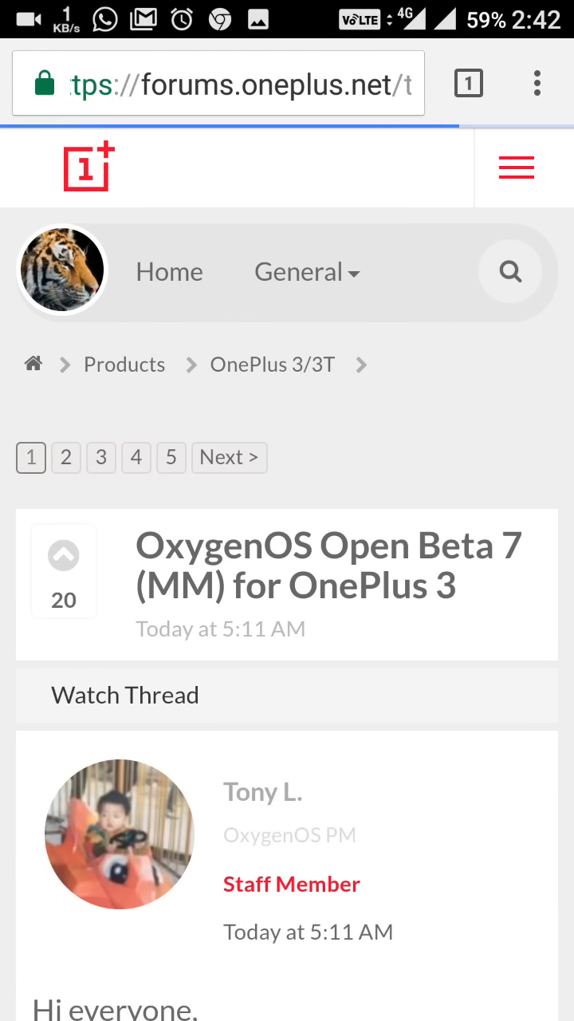
Read the thread's Open Beta 7 feature list and download link.
scroll("down", 3)
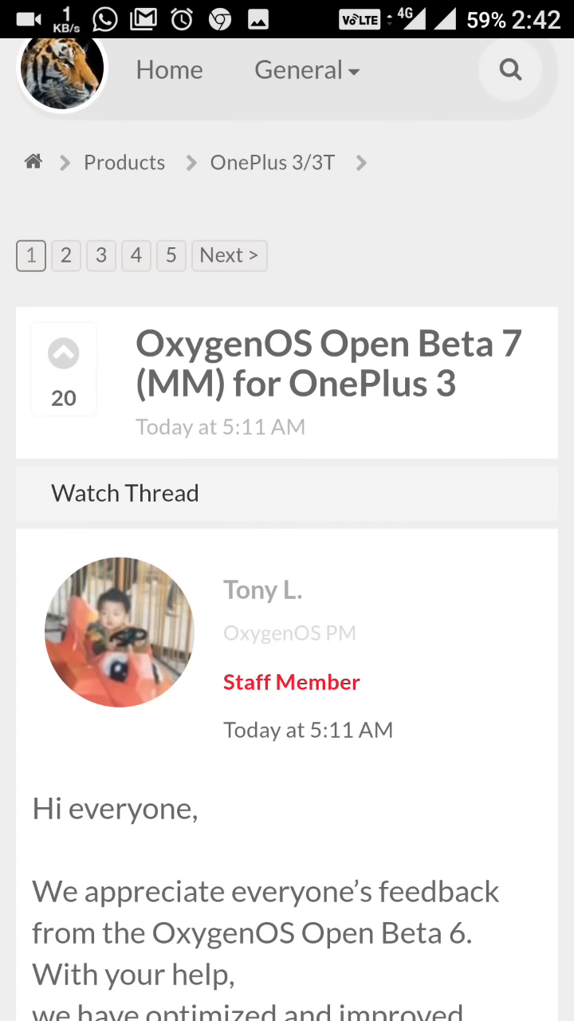
scroll("down", 3)
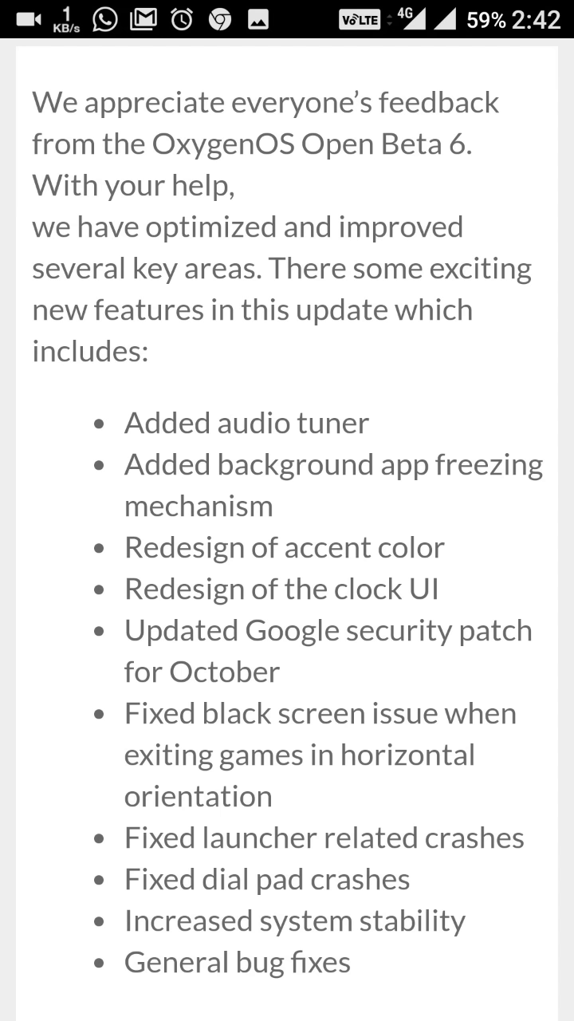
scroll("down", 3)
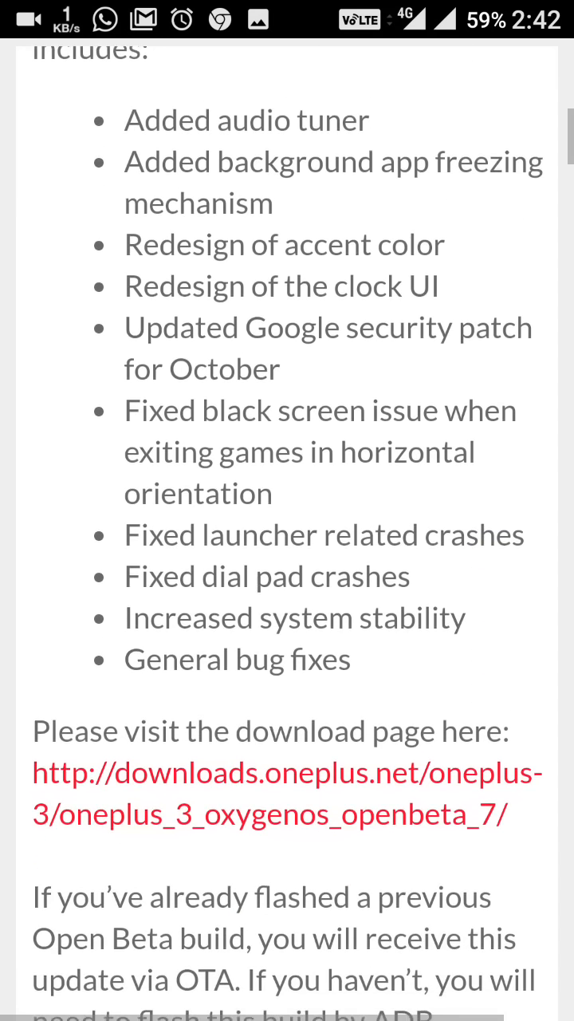
scroll("down", 3)
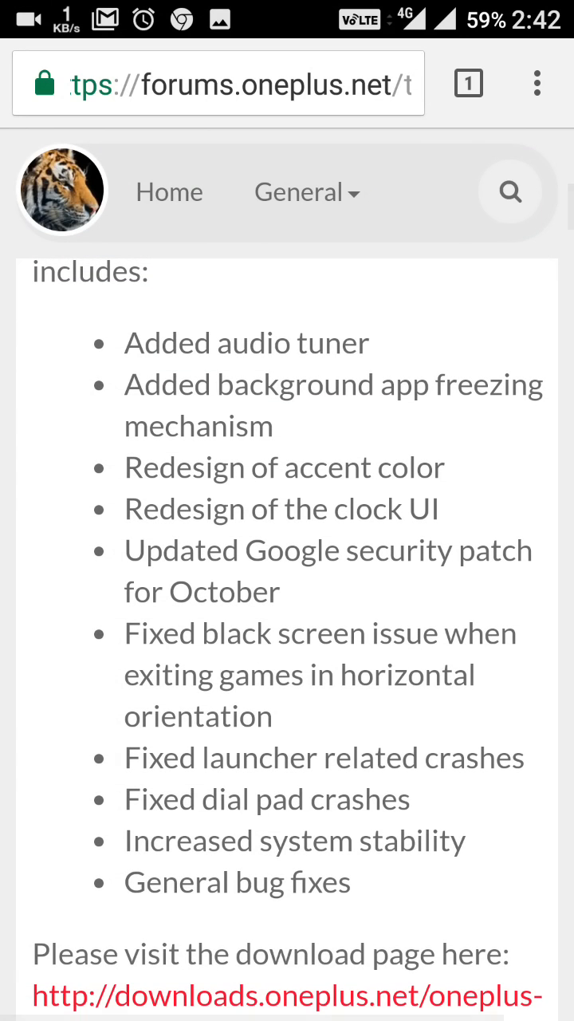
scroll("up", 3)
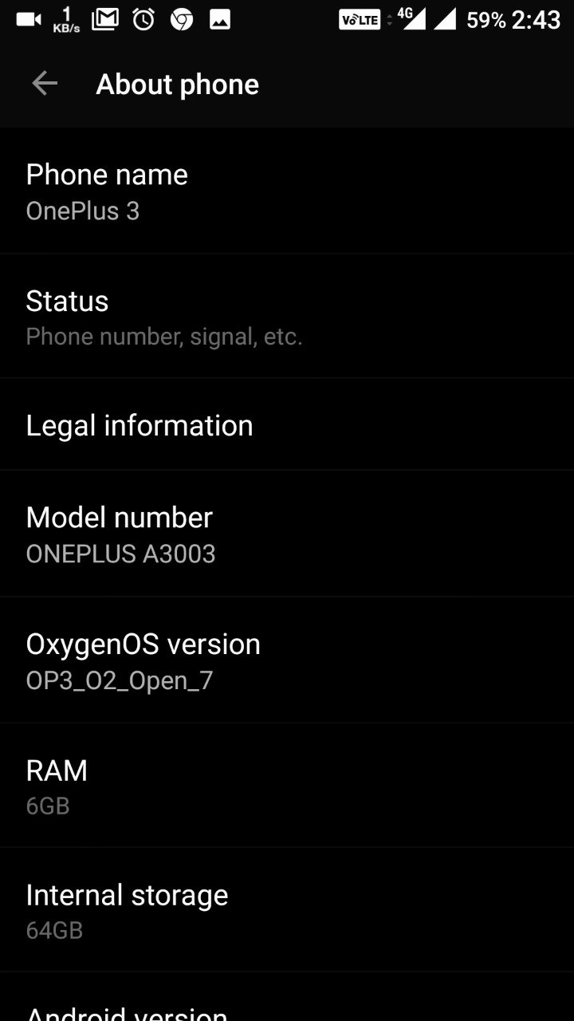
Check About phone shows OxygenOS version OP3_O2_Open_7, then return to the Settings list.
scroll("down", 3)
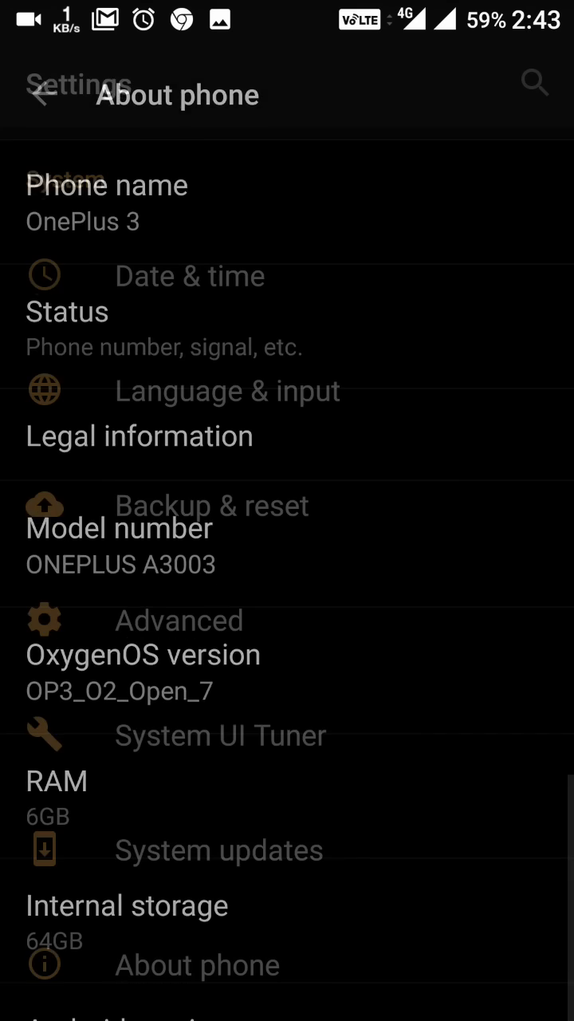
left_click(38, 94)
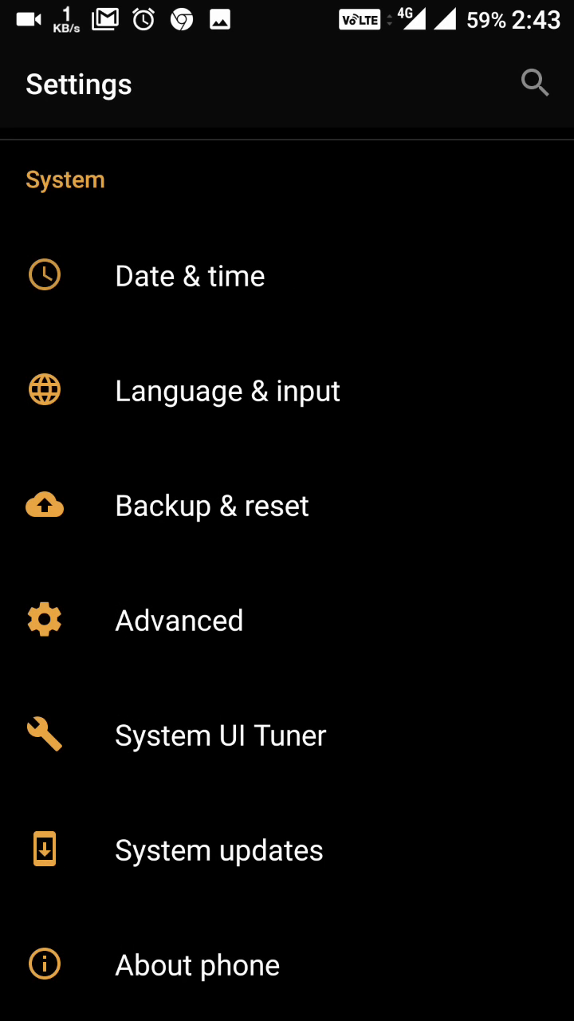
In Display > Accent color, choose the default blue swatch and confirm with OK.
scroll("down", 3)
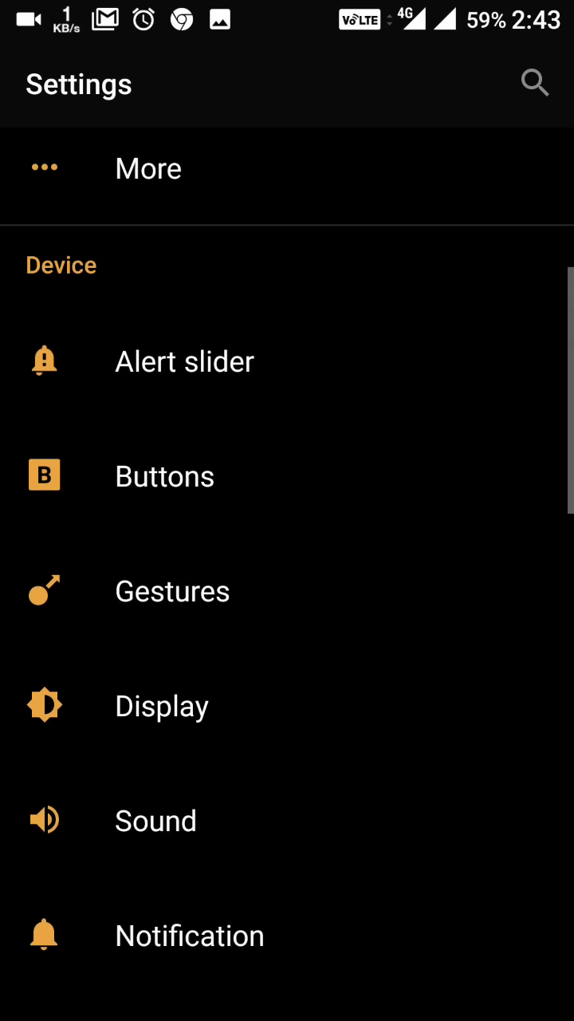
scroll("down", 3)
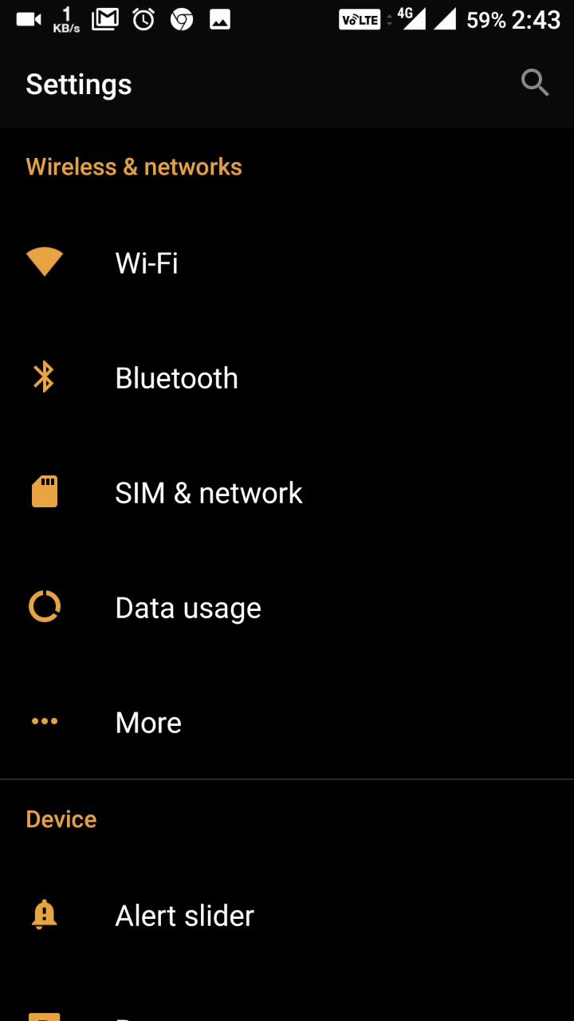
scroll("down", 3)
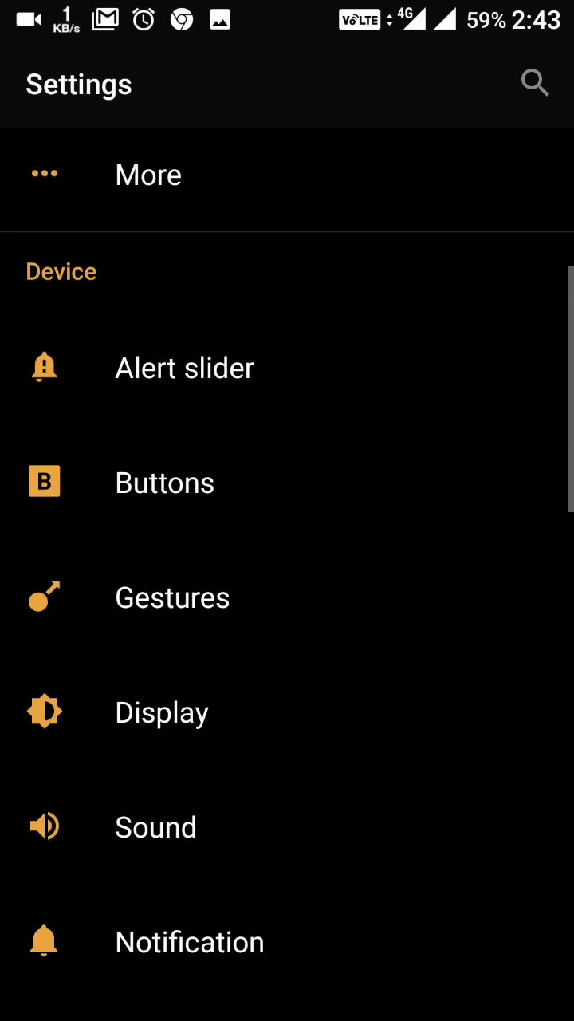
left_click(161, 713)
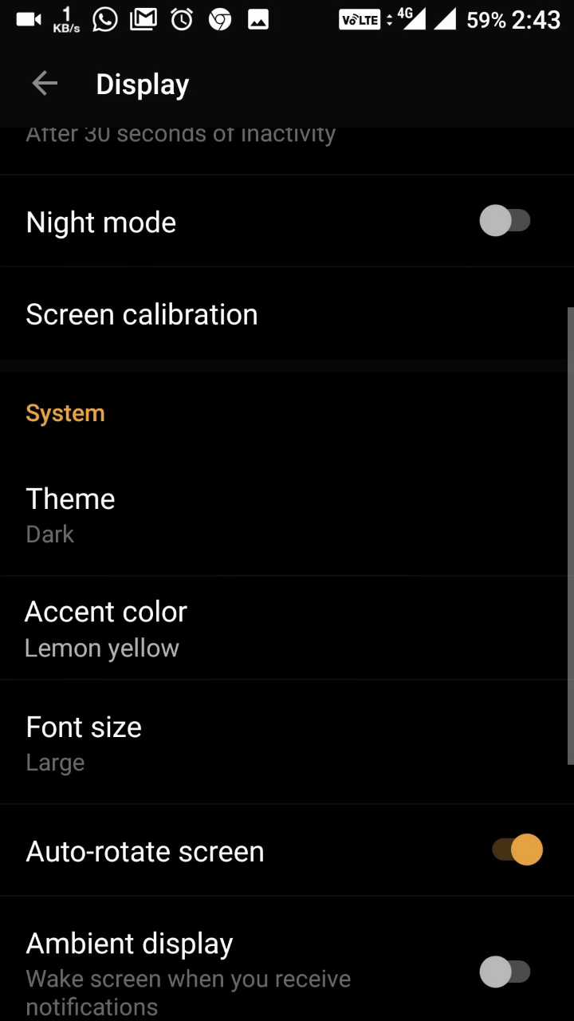
left_click(105, 628)
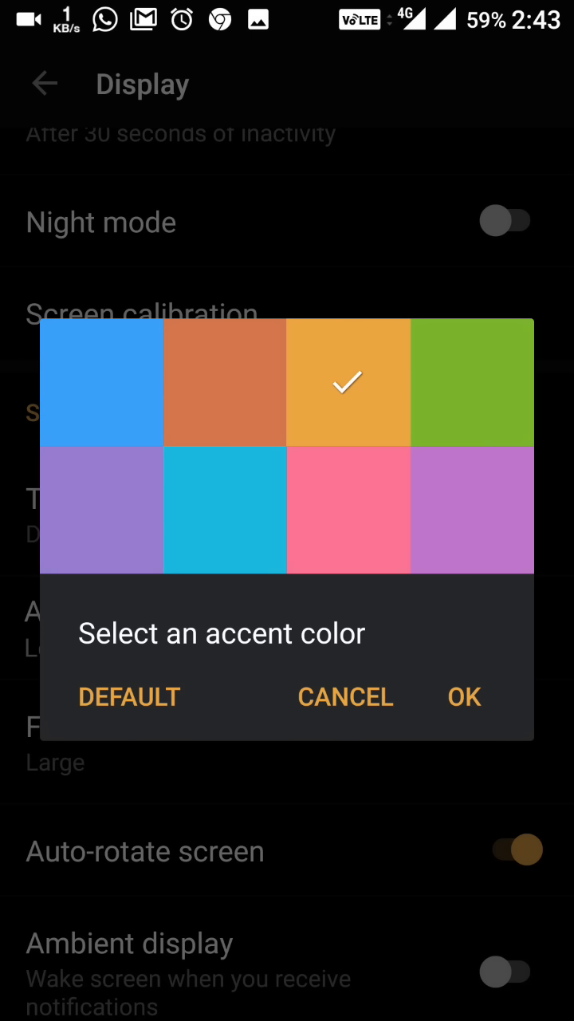
left_click(102, 382)
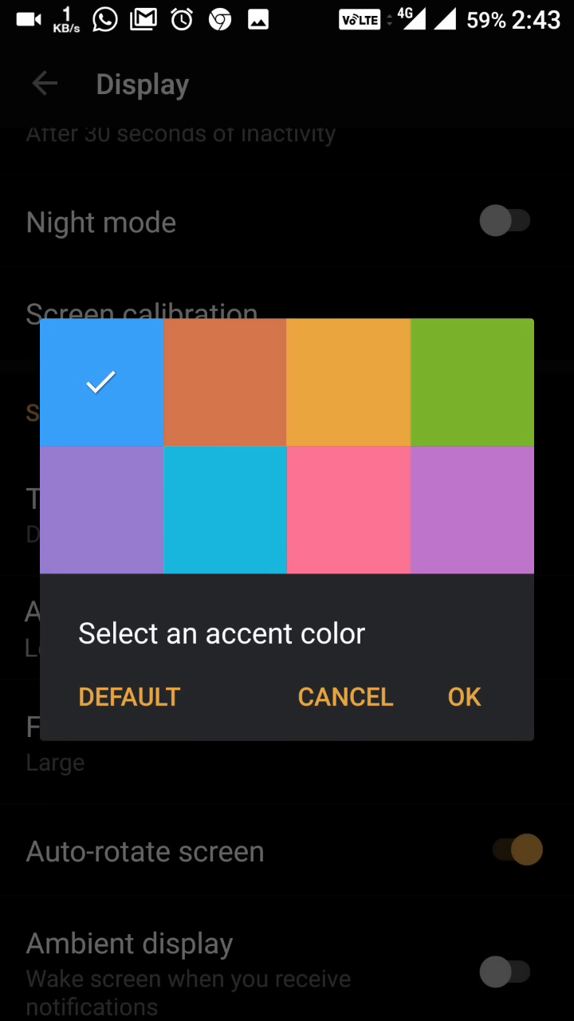
left_click(464, 696)
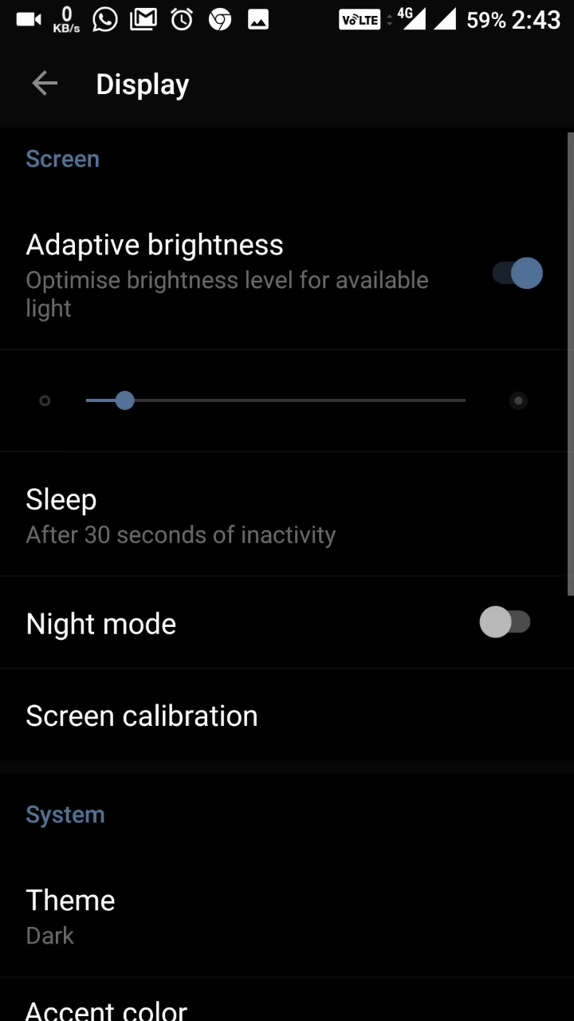
Review the Display page now showing Default accent and return to the Settings list.
scroll("down", 3)
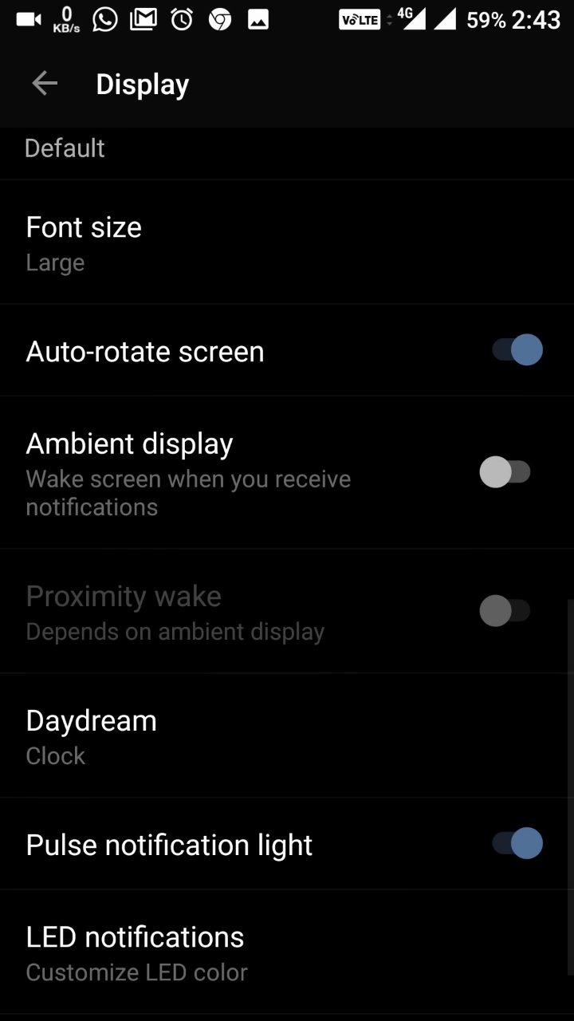
scroll("down", 3)
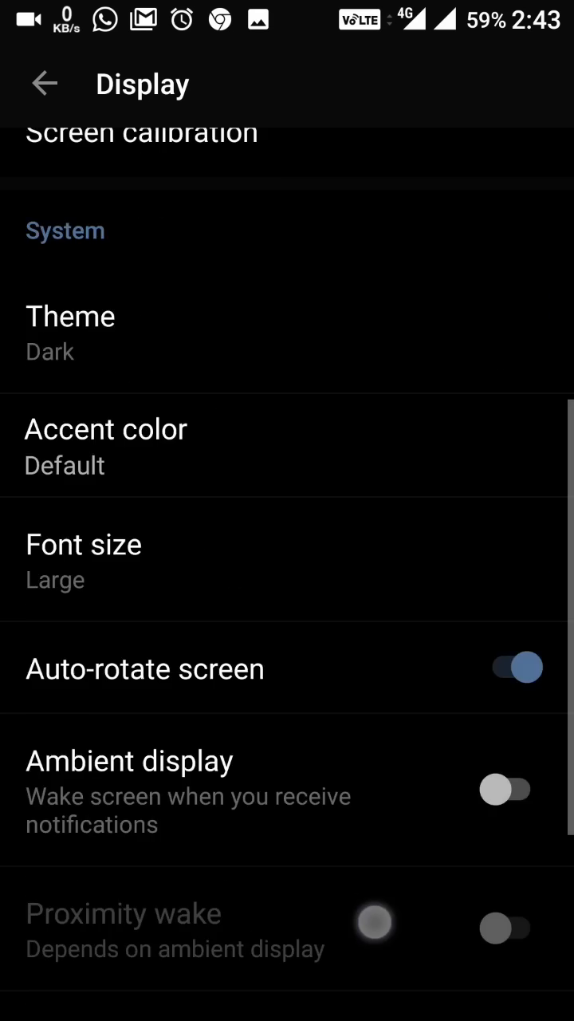
left_click(44, 83)
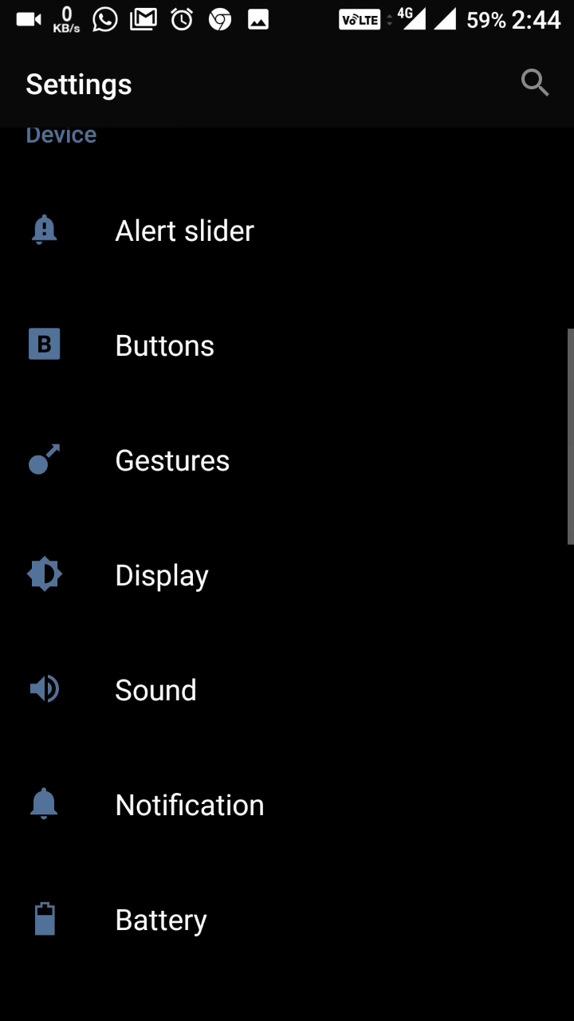
Go to Sound settings and scroll down to the Audio Tuner.
scroll("down", 3)
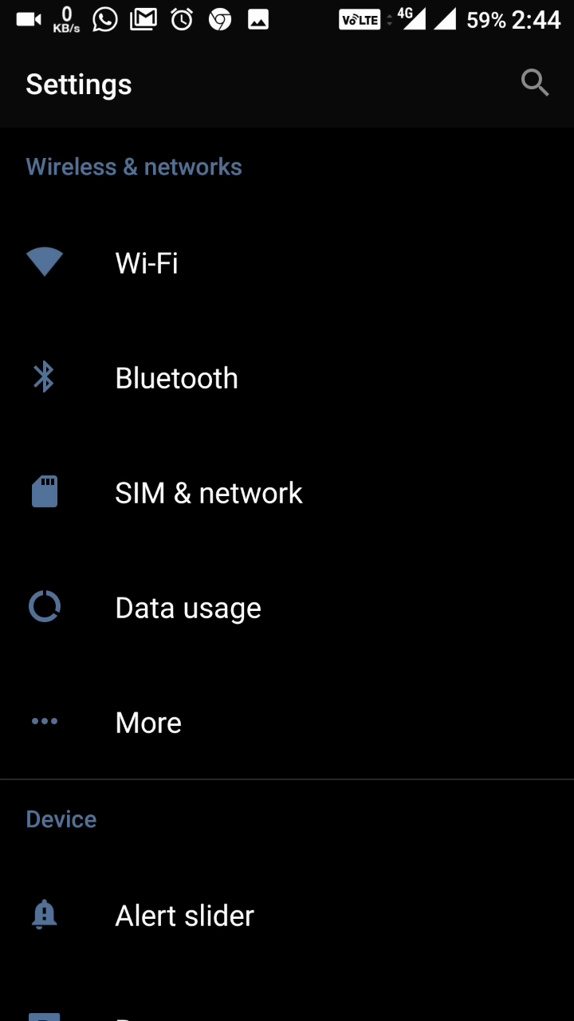
scroll("down", 3)
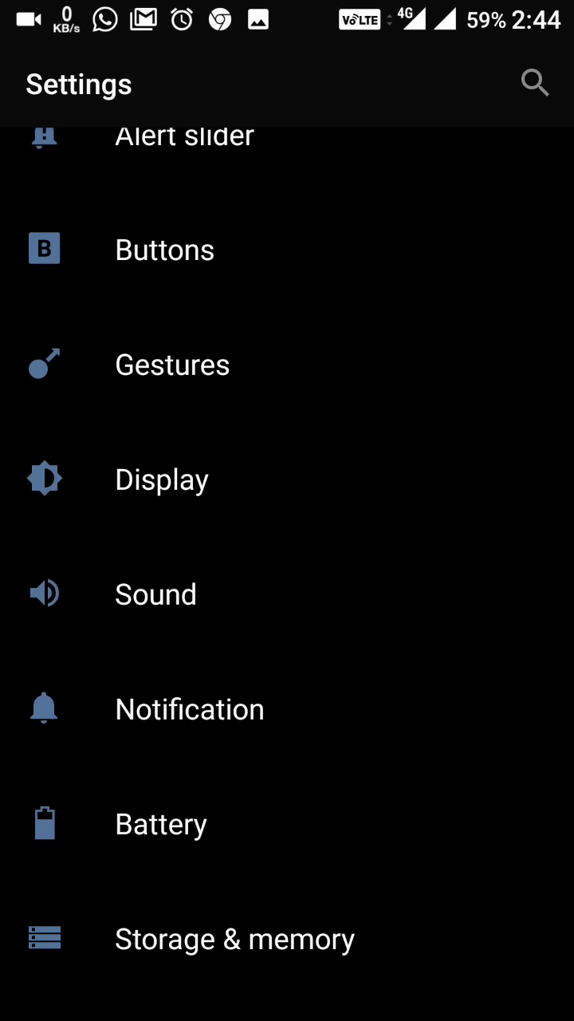
left_click(156, 594)
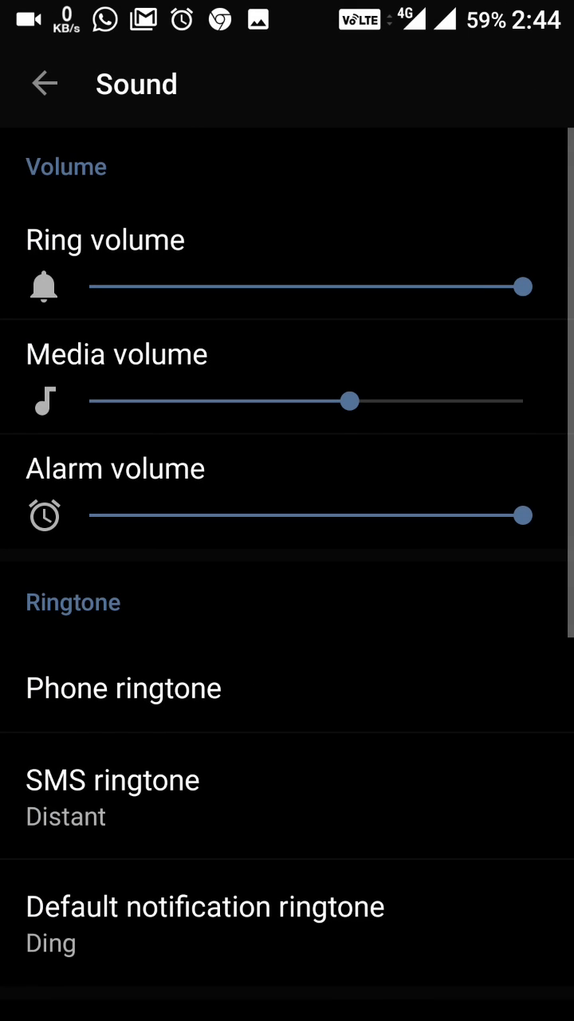
scroll("down", 3)
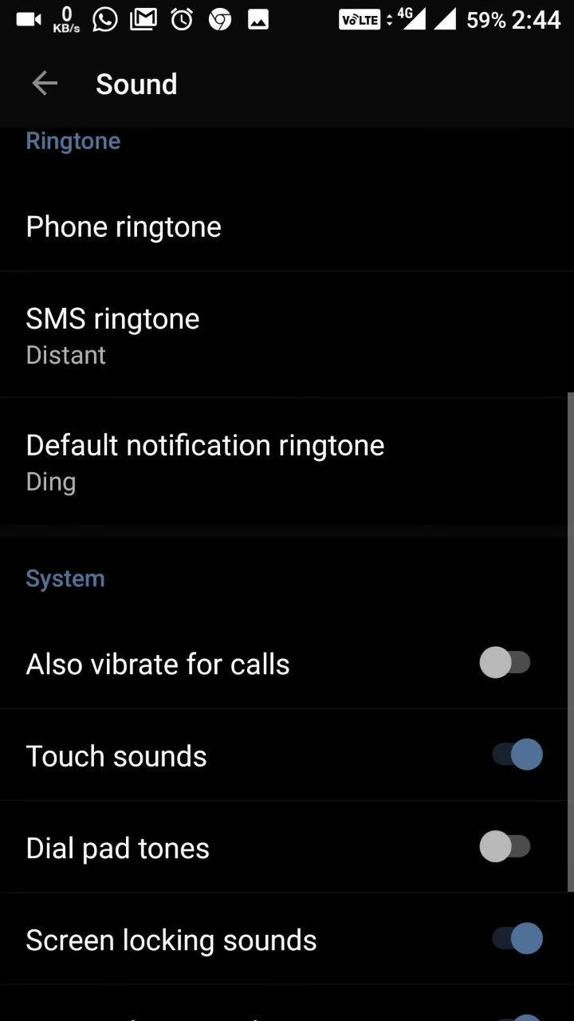
scroll("down", 3)
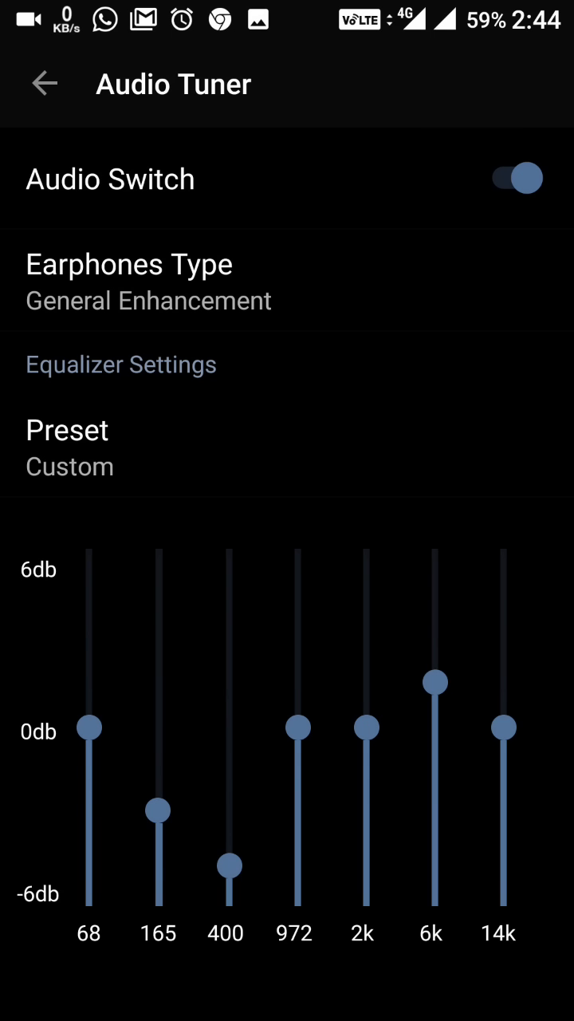
Set the Audio Tuner equalizer preset to Pop and return to the Settings list.
left_click(75, 447)
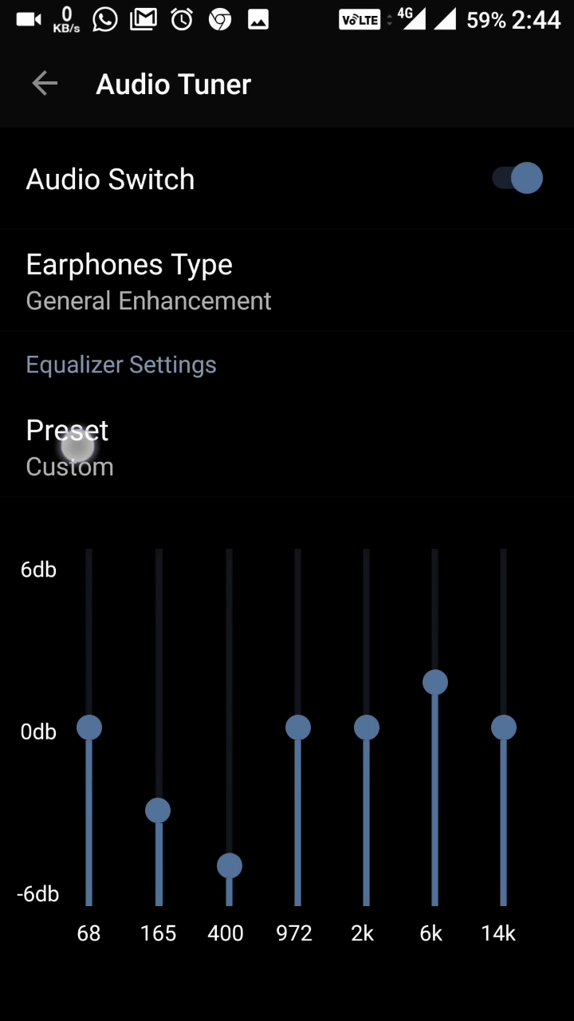
left_click(67, 429)
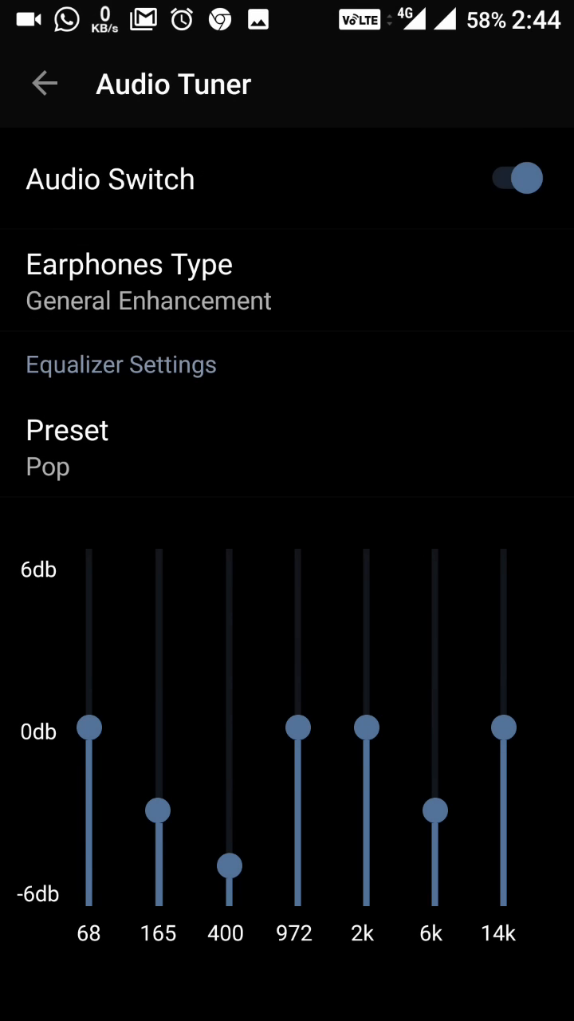
left_click(44, 84)
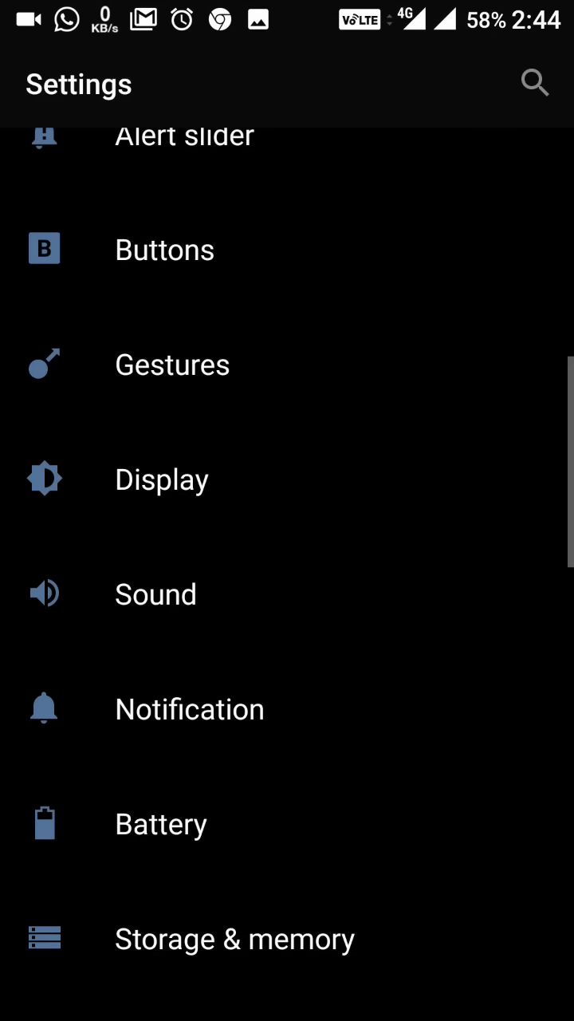
In Clock, view the world clock, timer/stopwatch and alarm tabs, expanding the 5:00 AM alarm.
key("HOME")
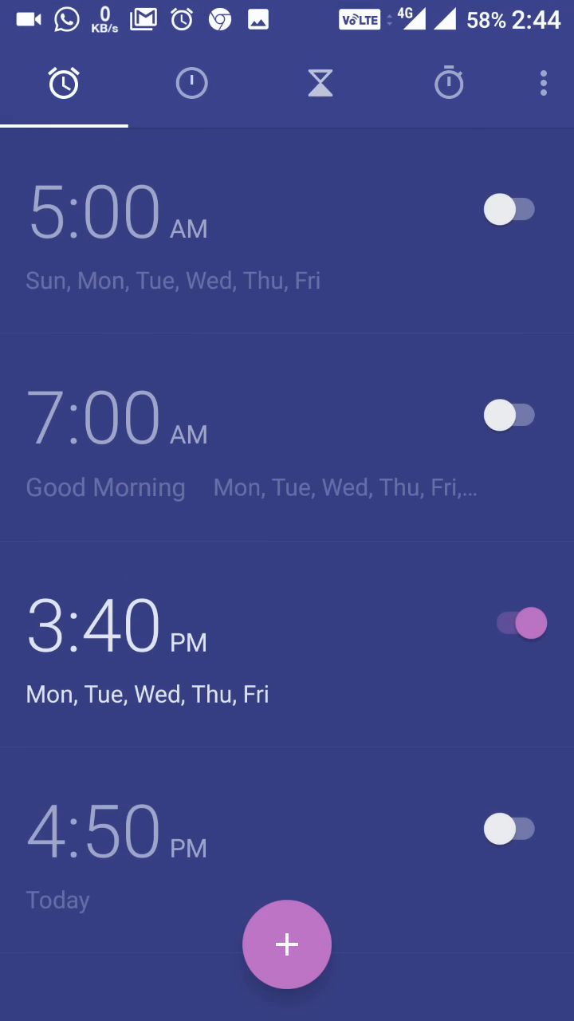
left_click(191, 83)
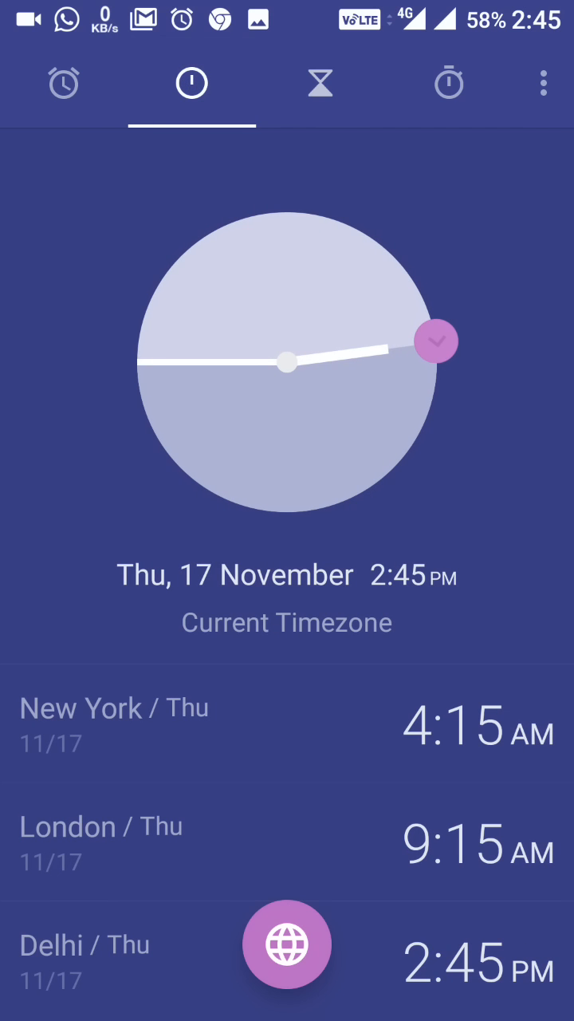
left_click(448, 83)
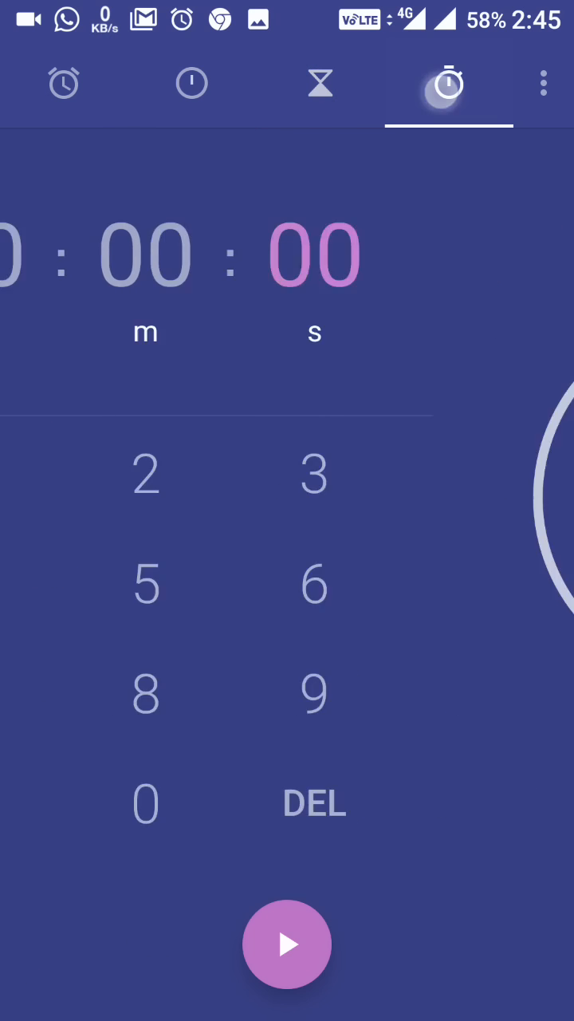
left_click(64, 83)
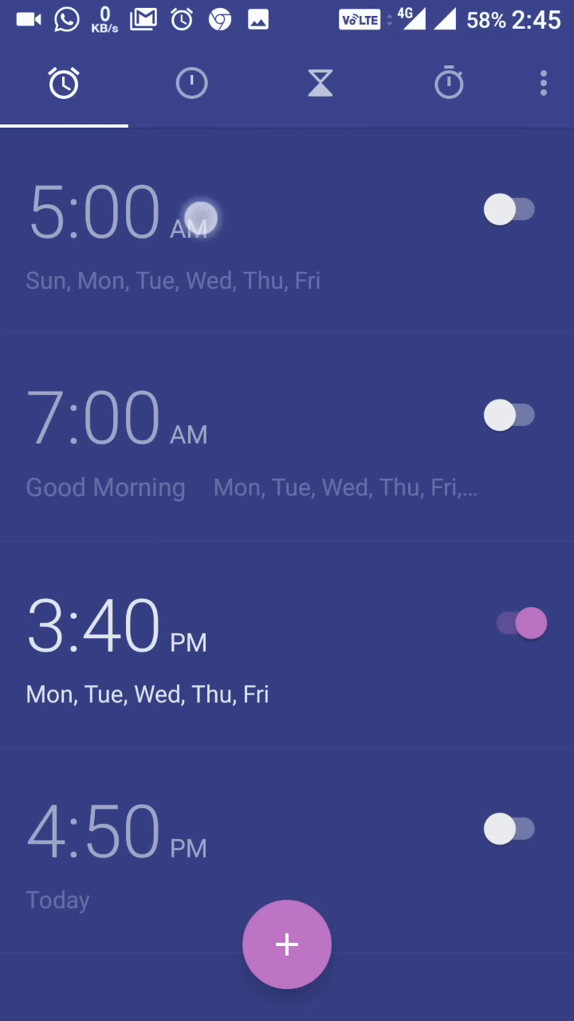
left_click(119, 212)
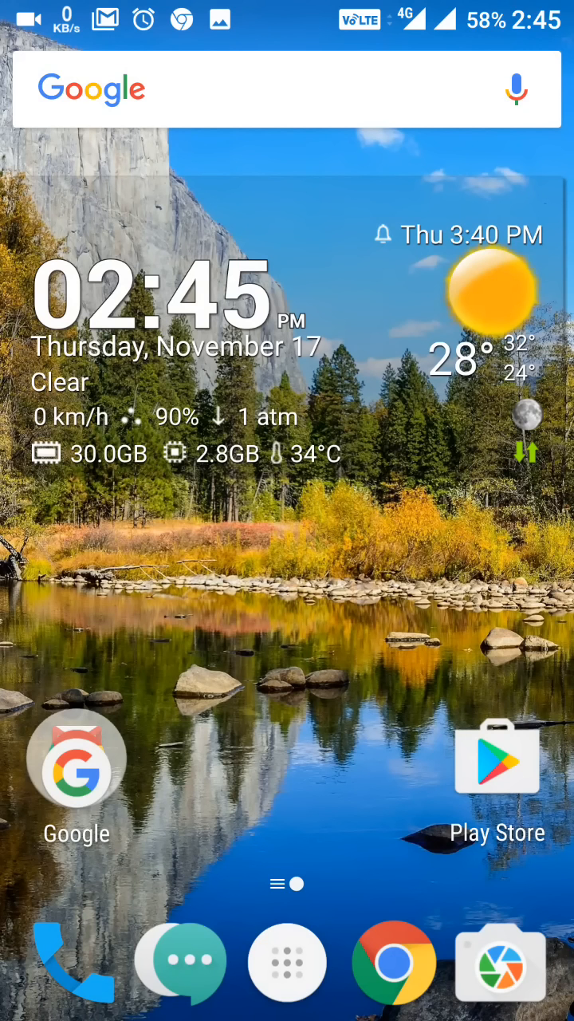
Show the recent apps overview and scroll through the stacked cards for Settings, Clock, Chrome and Paytm.
key("recent_apps")
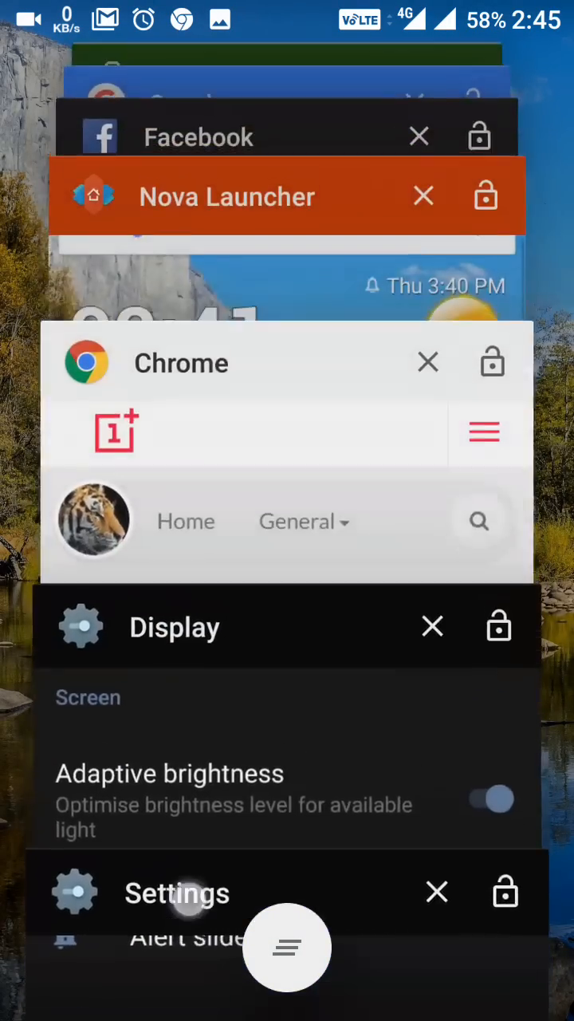
scroll("down", 3)
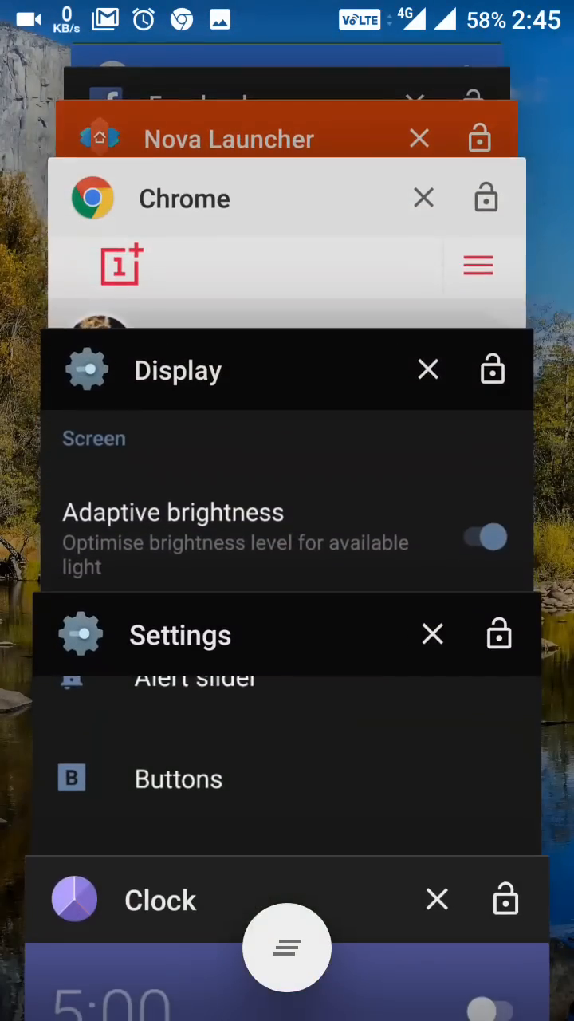
scroll("down", 3)
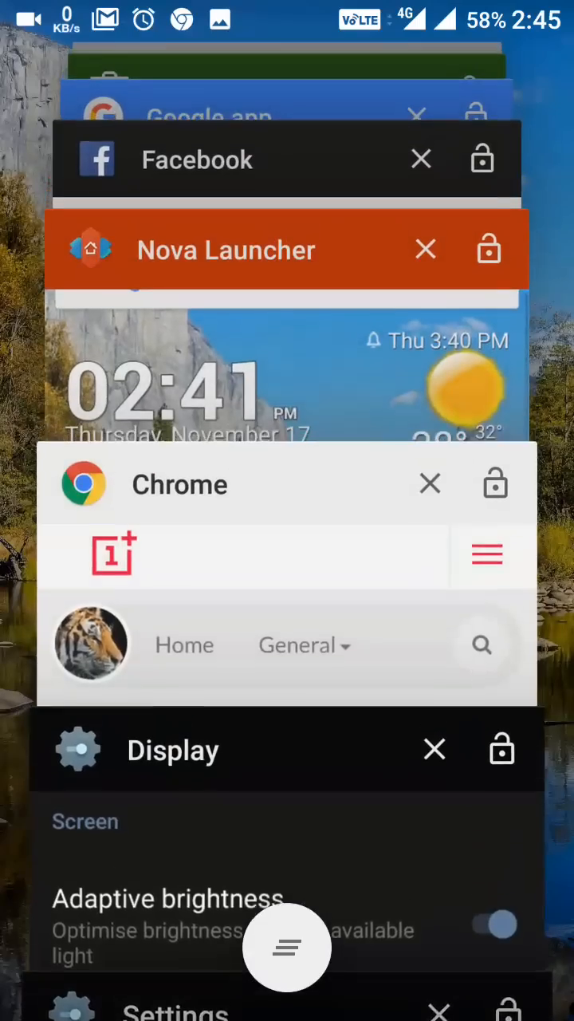
scroll("down", 3)
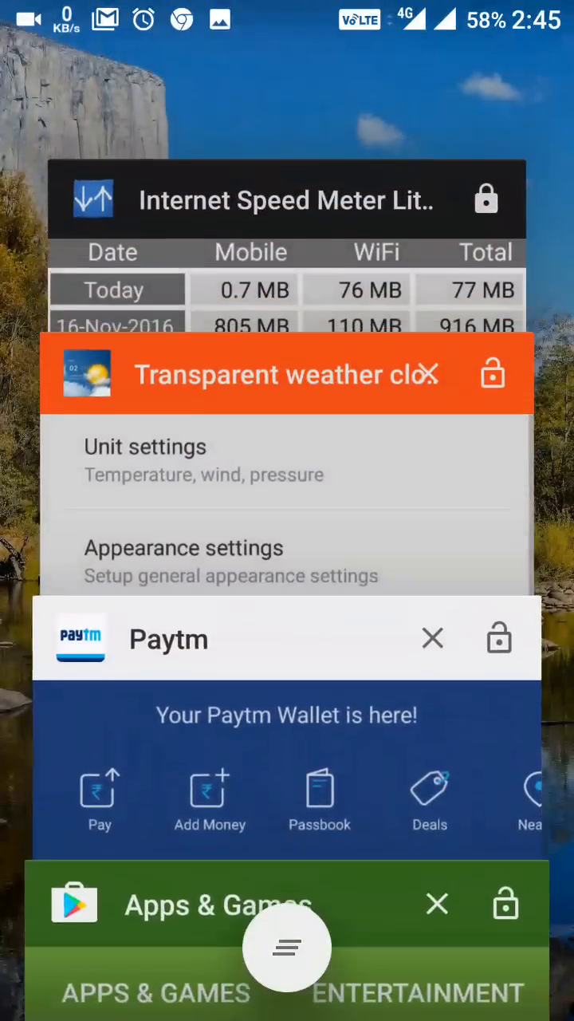
scroll("down", 3)
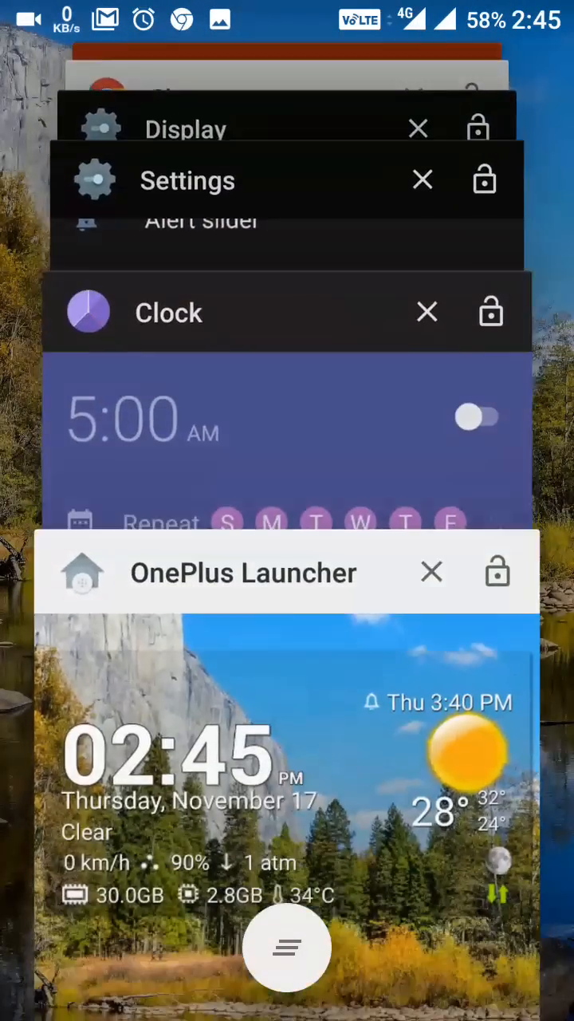